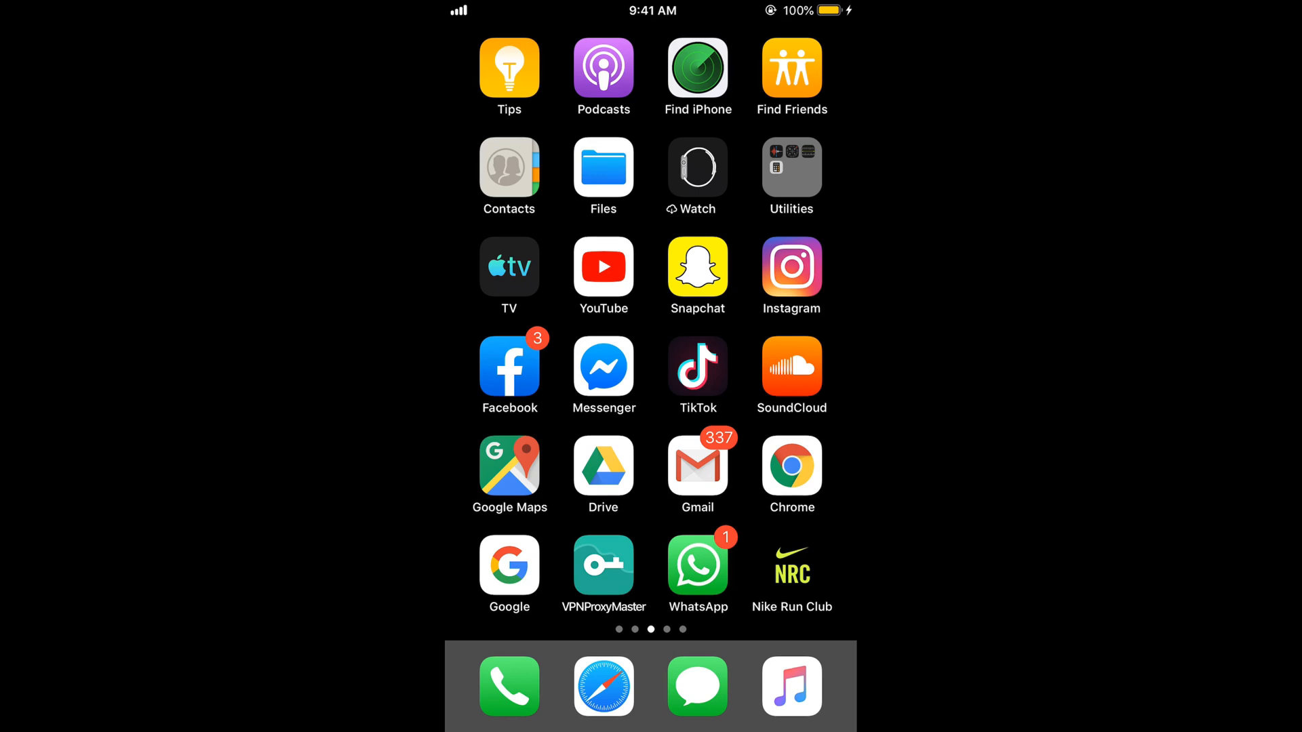
# Launch Snapchat from the home screen to reach Snap Map over Islamabad.
pyautogui.click(697, 267)
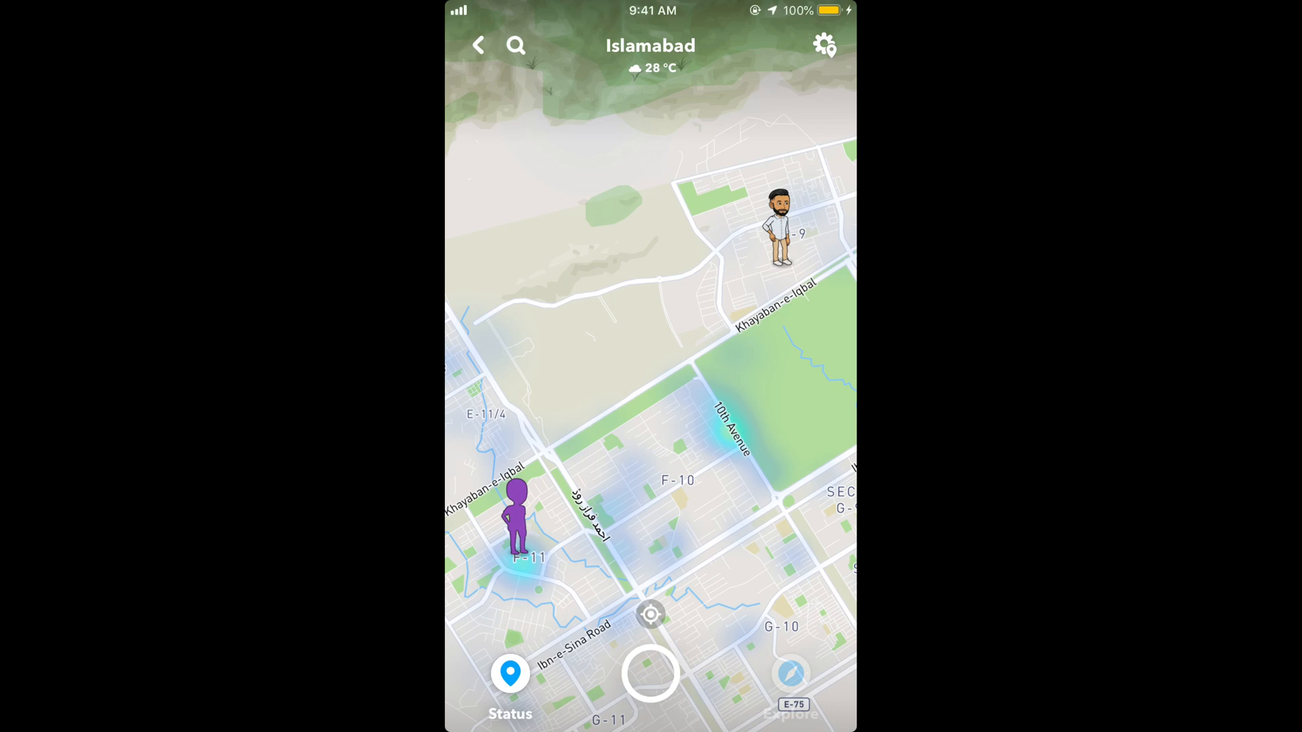
pyautogui.click(822, 45)
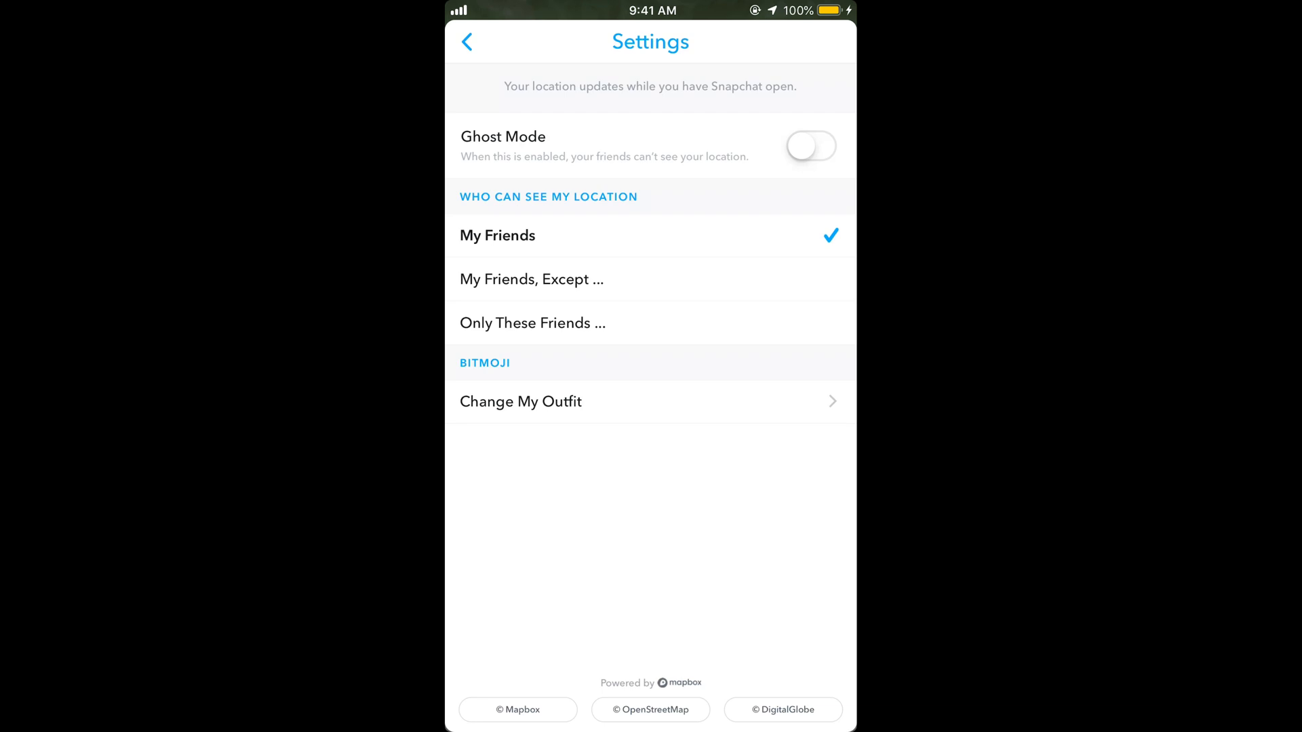
pyautogui.click(810, 146)
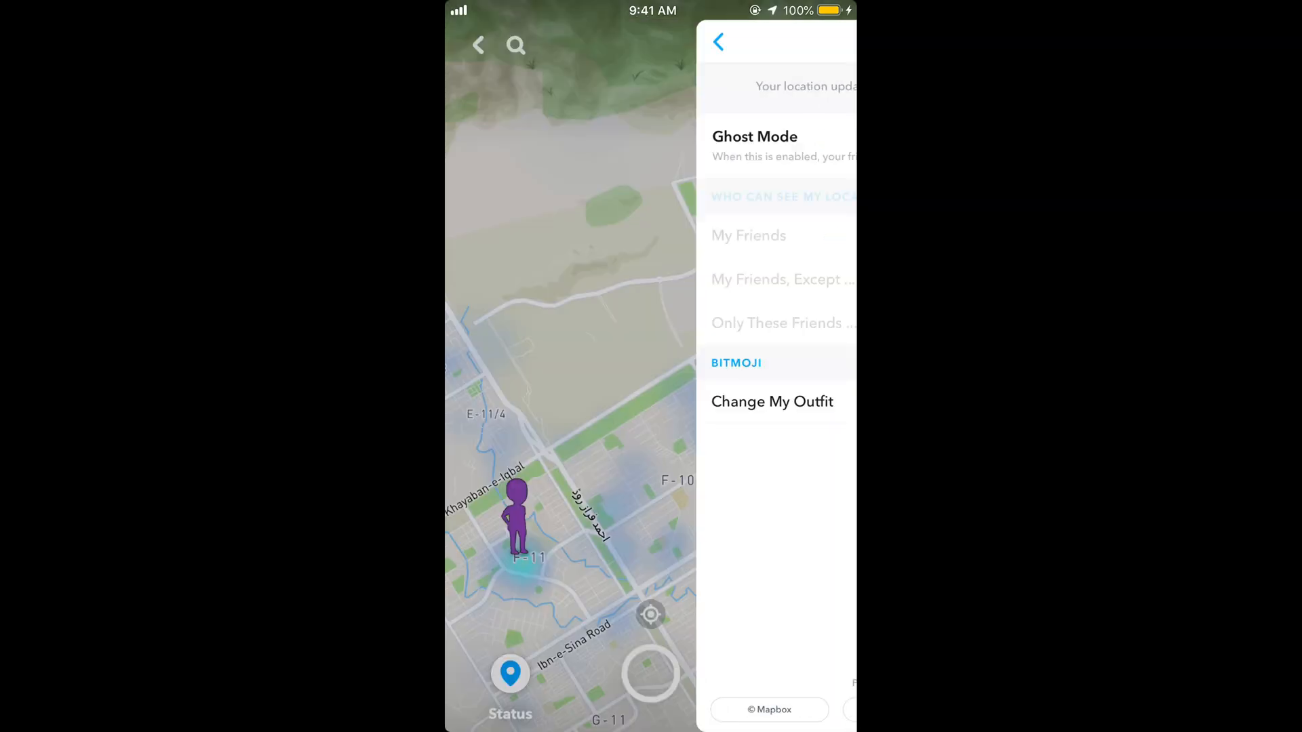
# Leave the map, open settings, and turn off Maps' 'Share usage data'.
pyautogui.click(718, 42)
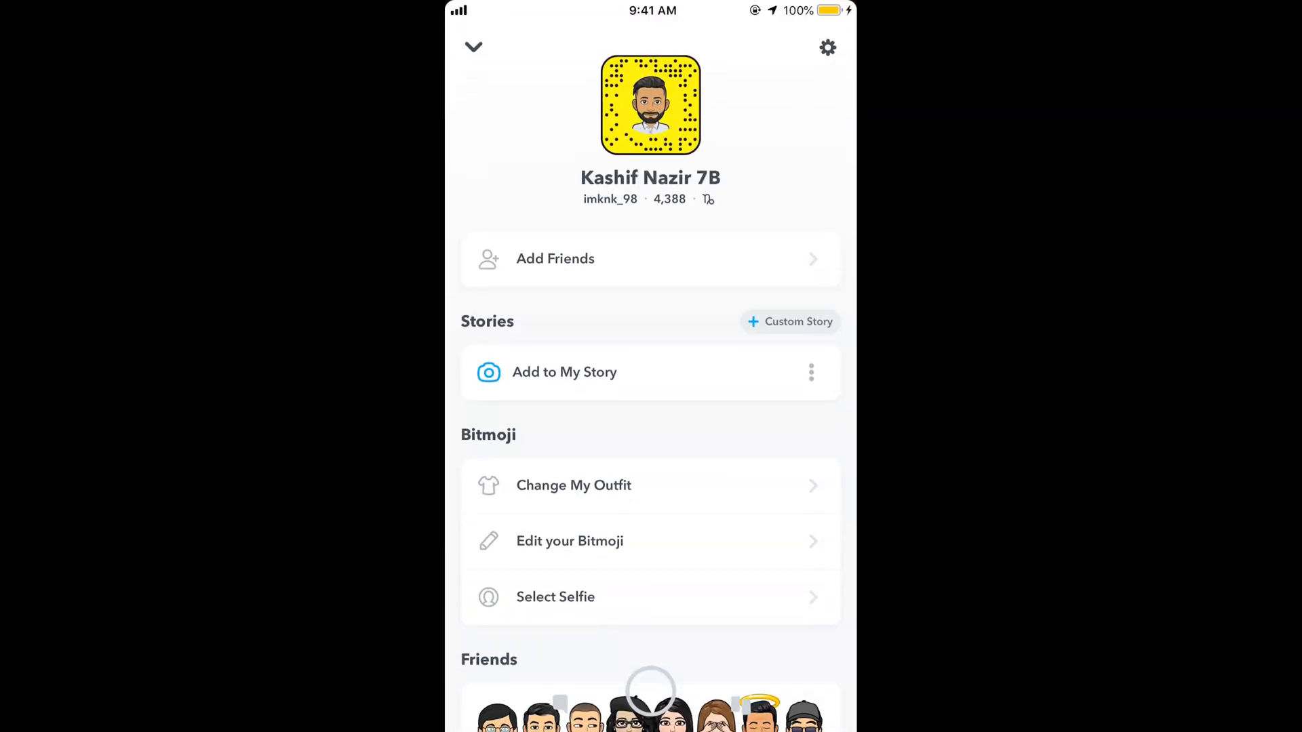
pyautogui.click(827, 47)
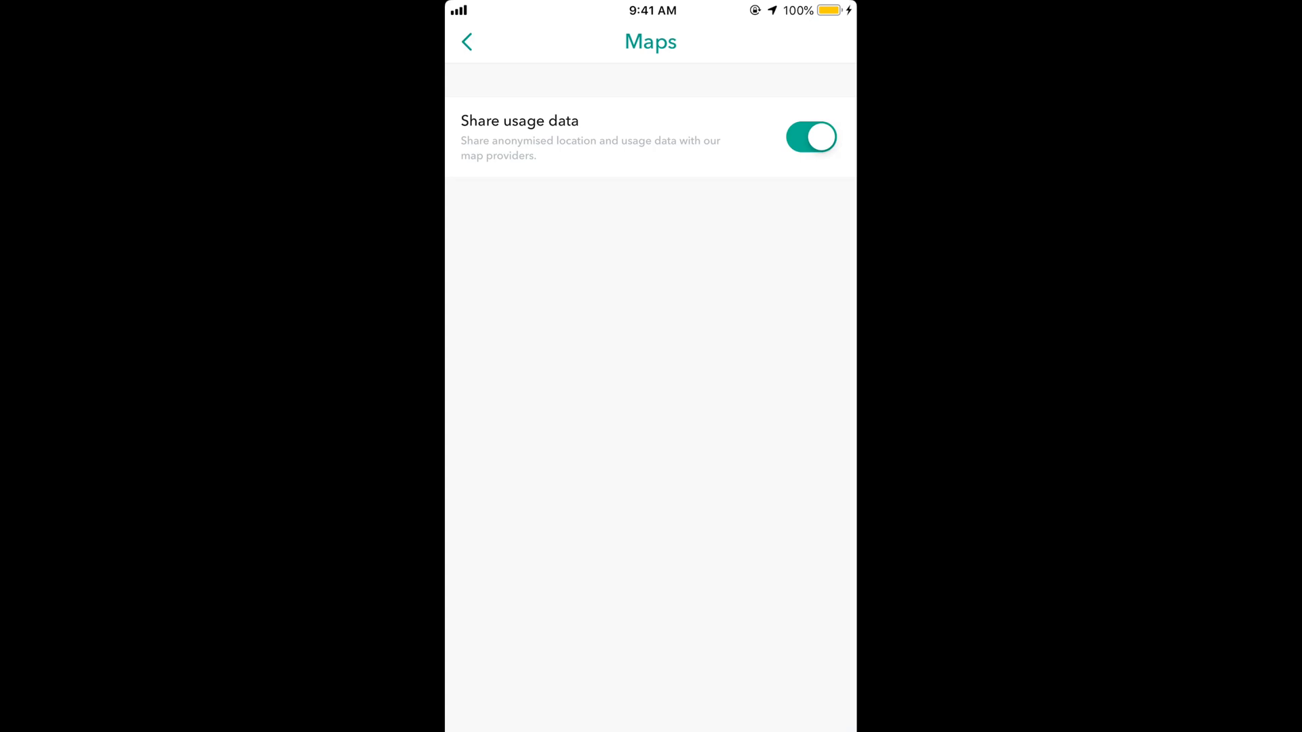
pyautogui.click(811, 137)
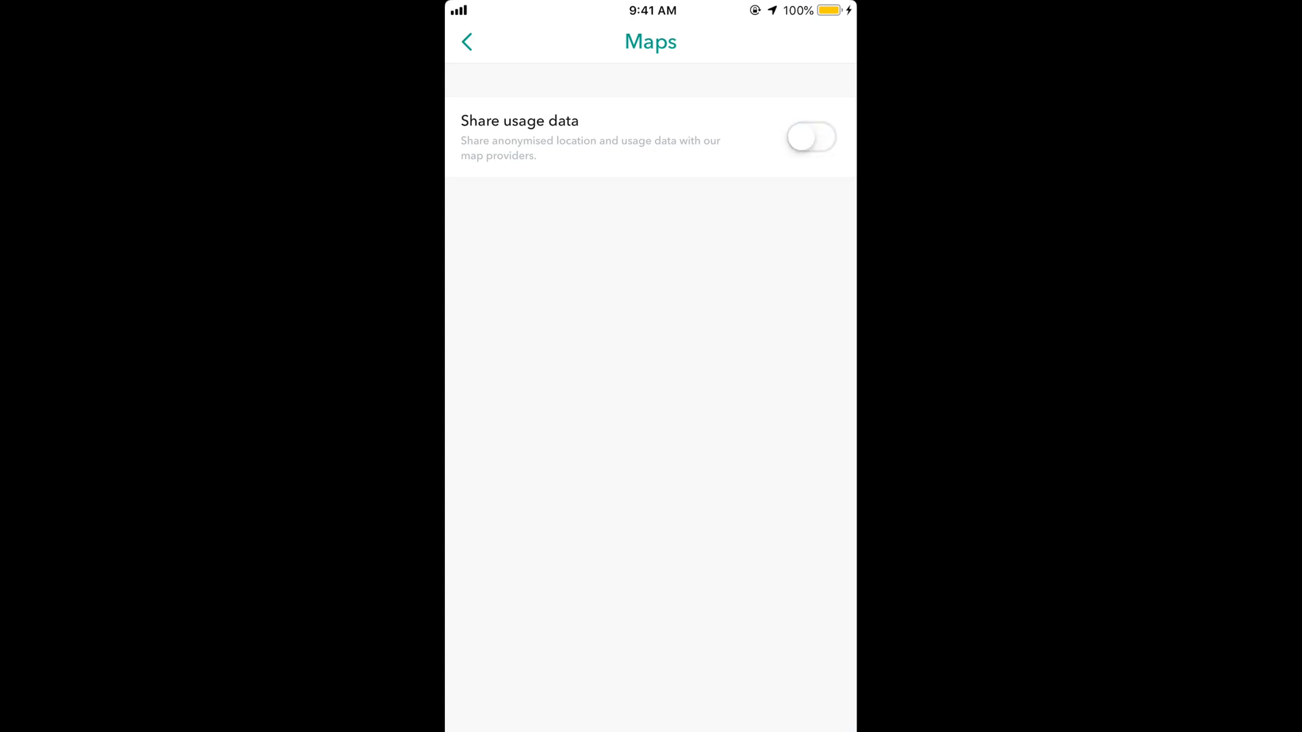